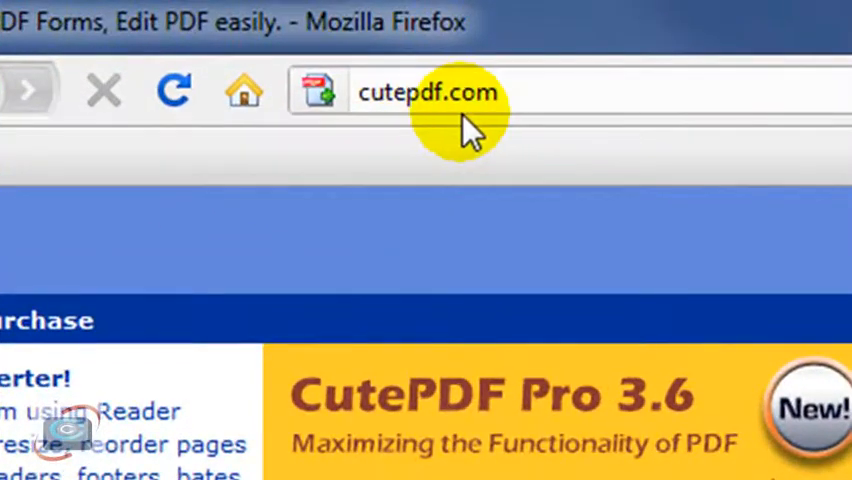
mouse_move(240, 370)
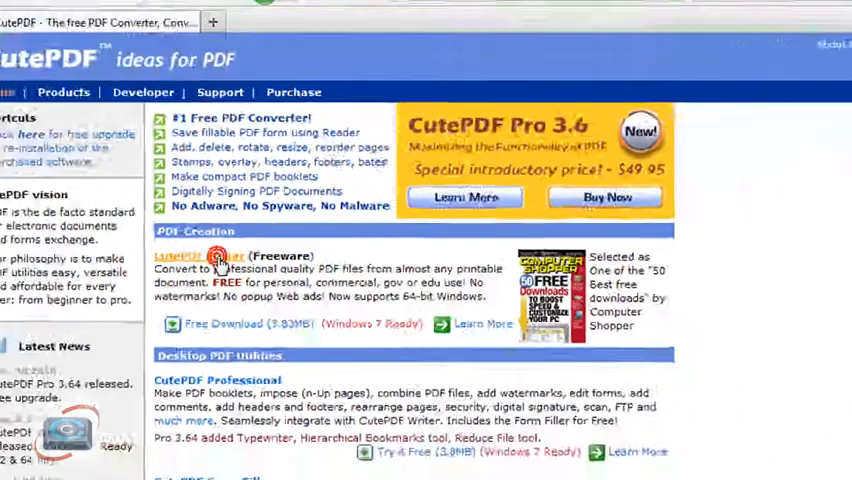
- Start the free CutePDF Writer download from its product page on cutepdf.com
left_click(198, 256)
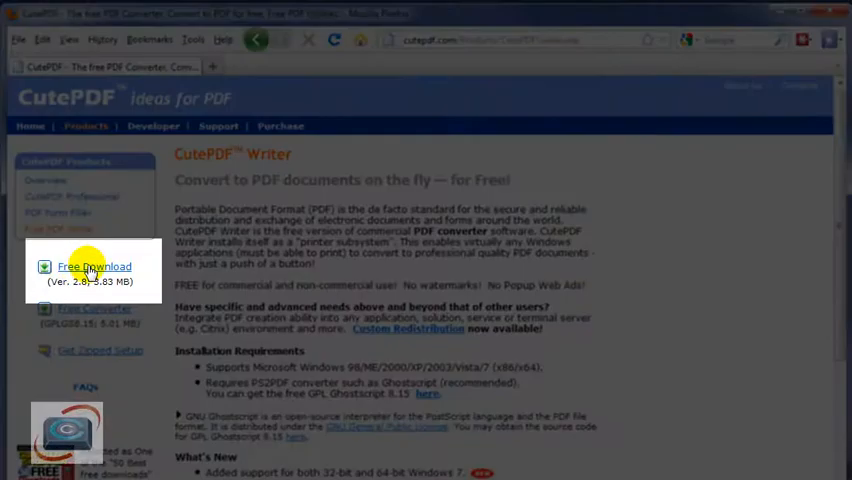
left_click(94, 267)
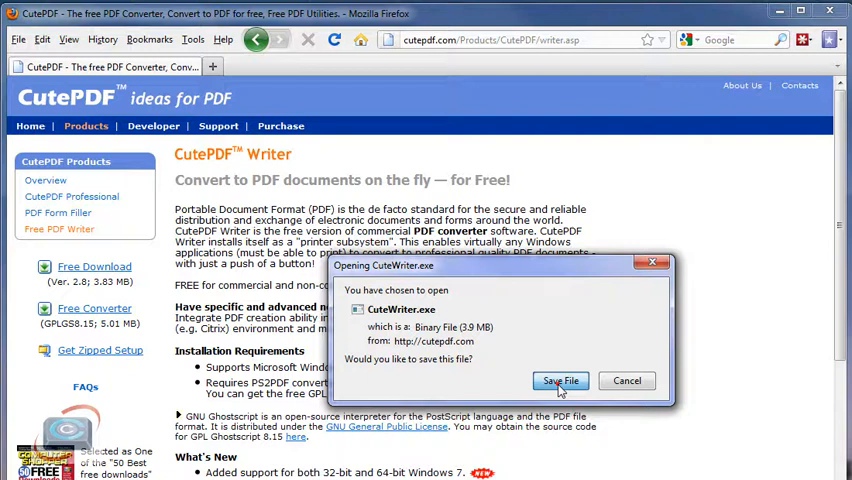
- Save CuteWriter.exe, then run it from Downloads and approve the security warning
left_click(560, 381)
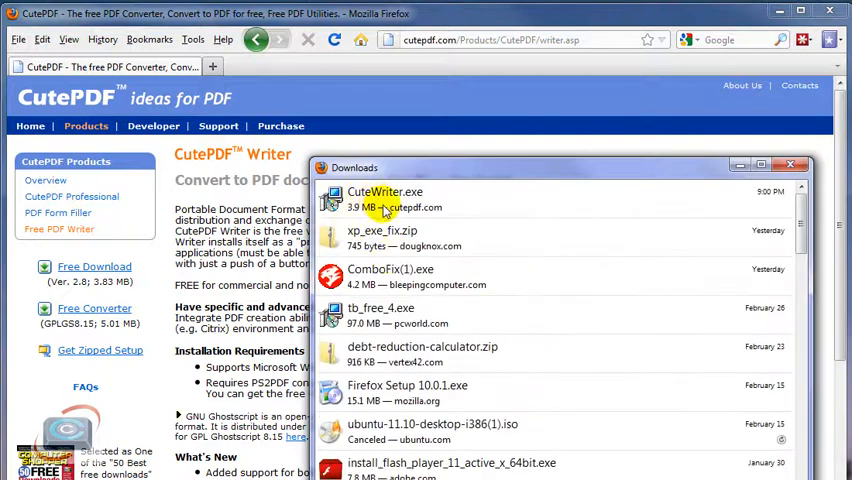
left_click(385, 199)
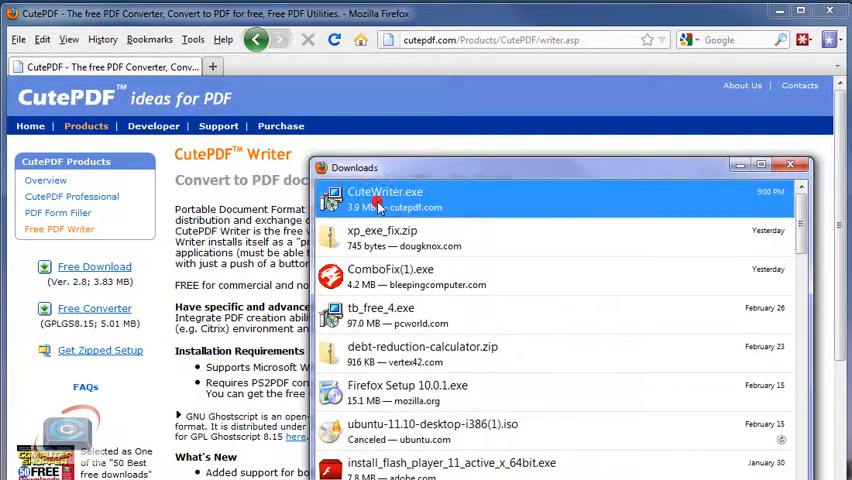
mouse_move(531, 222)
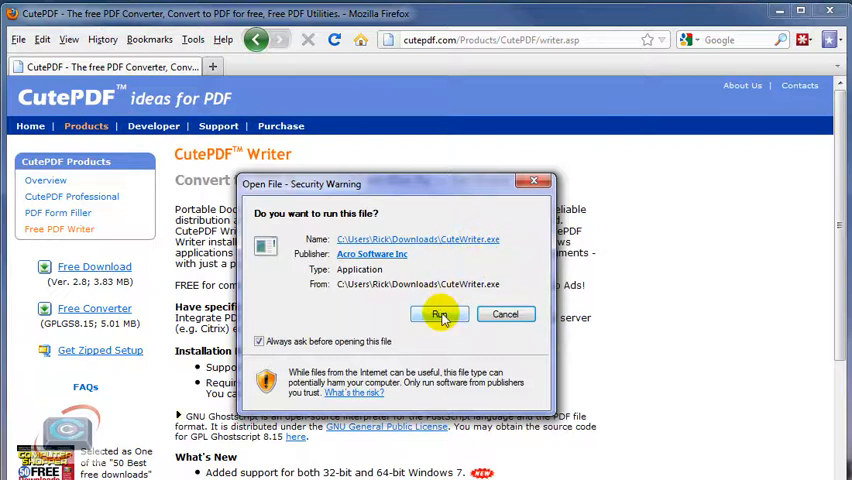
left_click(438, 314)
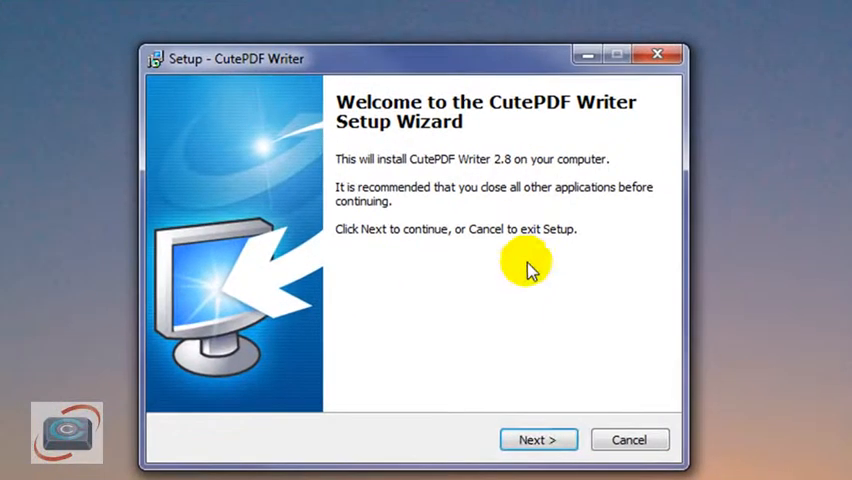
- Proceed through CutePDF Writer setup with the Ask Toolbar option unchecked
left_click(538, 439)
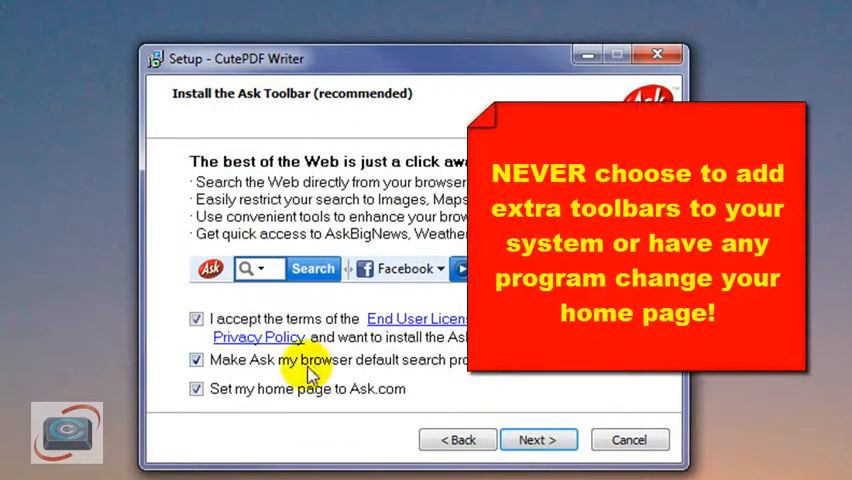
left_click(197, 318)
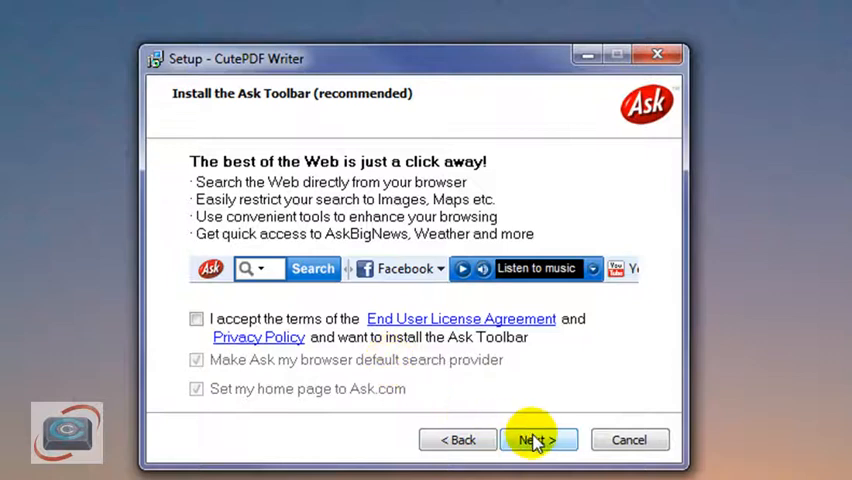
left_click(538, 440)
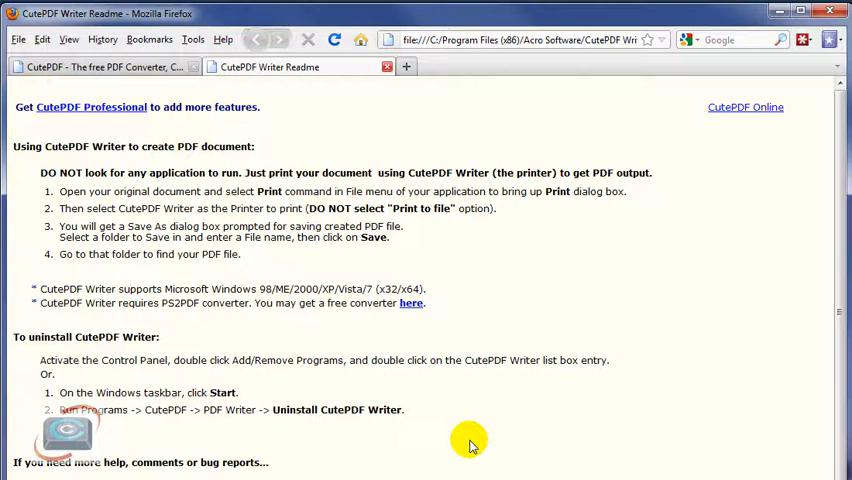
mouse_move(362, 271)
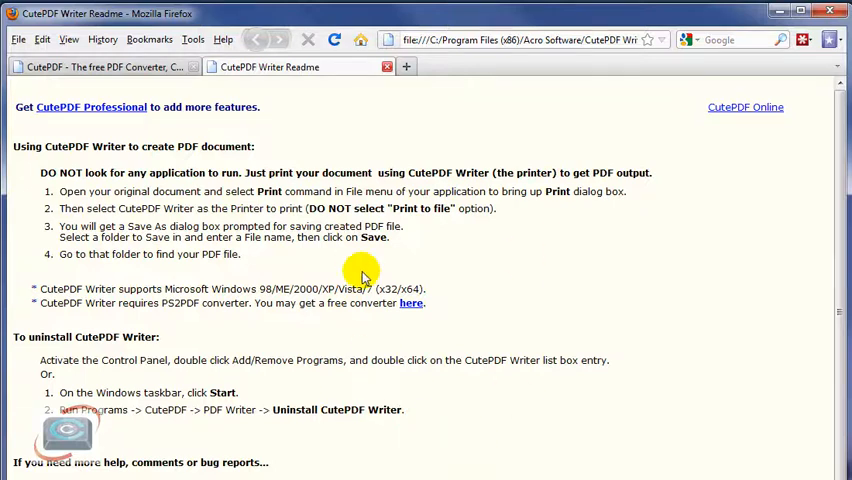
mouse_move(263, 207)
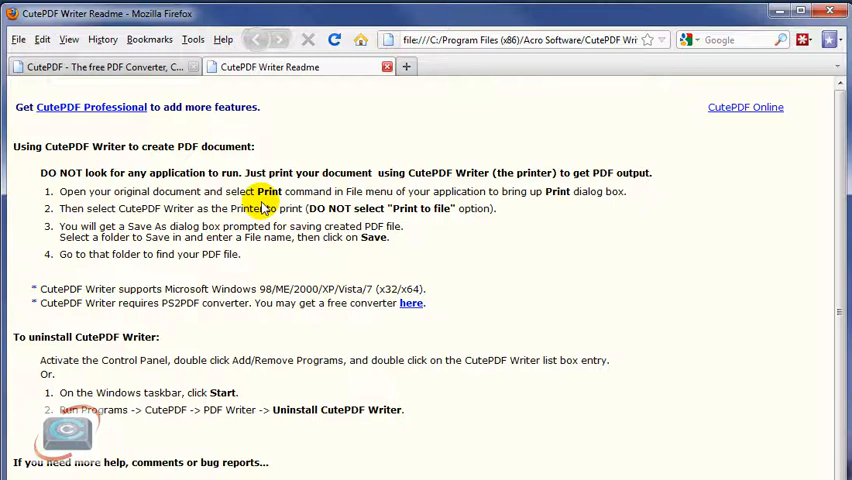
mouse_move(720, 38)
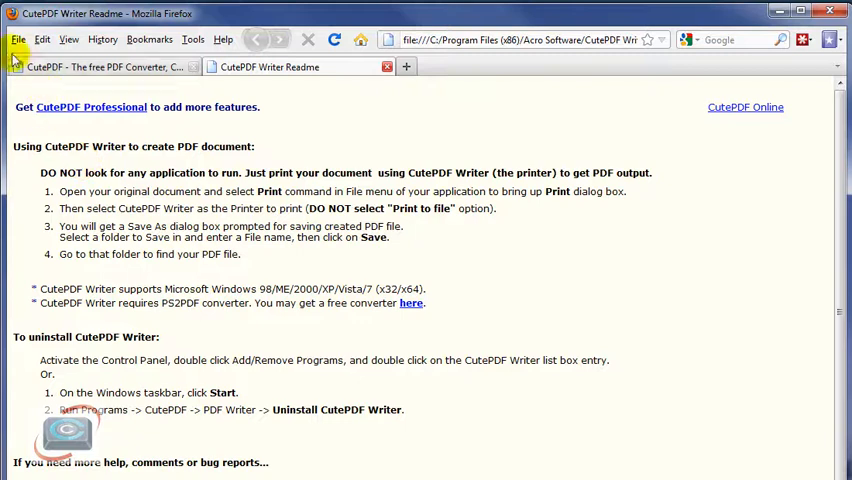
- Print the CutePDF Writer Readme page to the CutePDF Writer printer
left_click(17, 39)
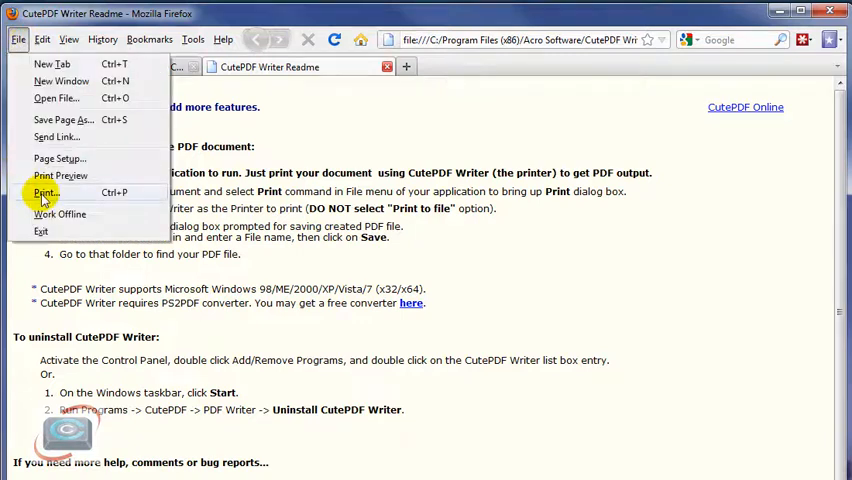
left_click(45, 192)
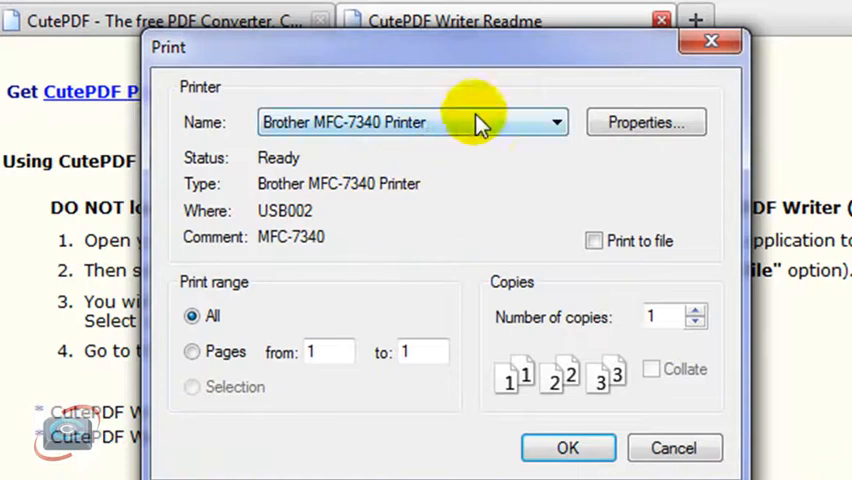
left_click(553, 122)
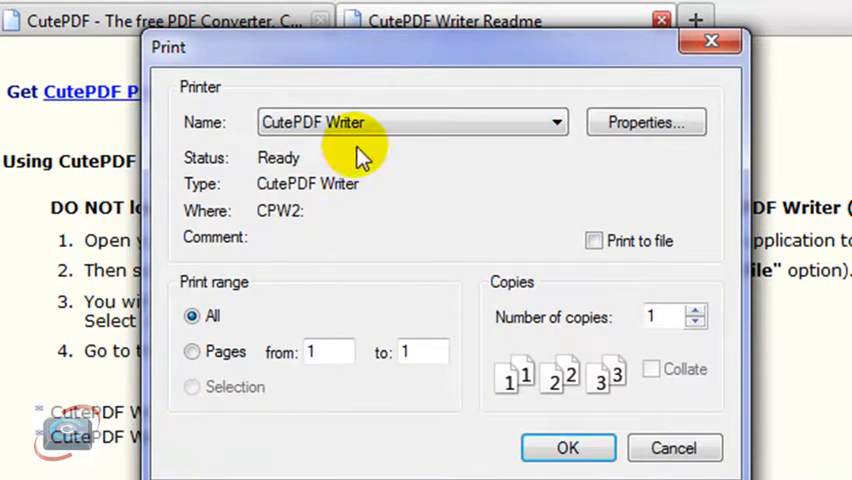
left_click(568, 447)
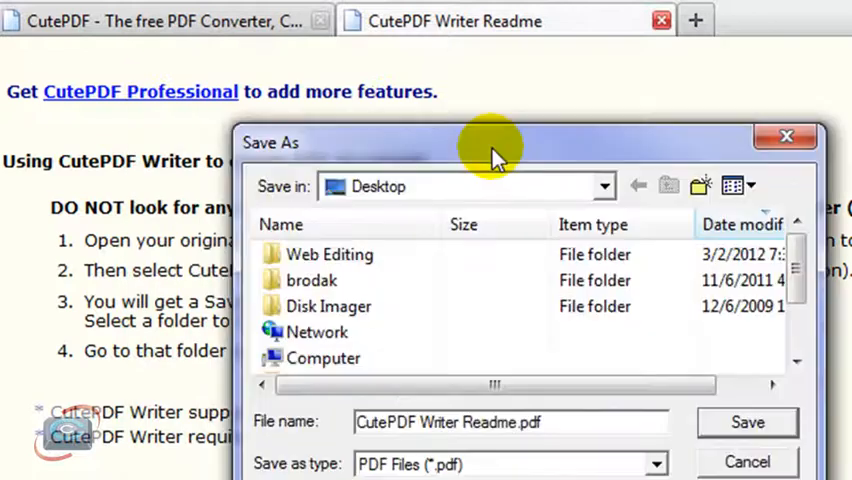
mouse_move(405, 145)
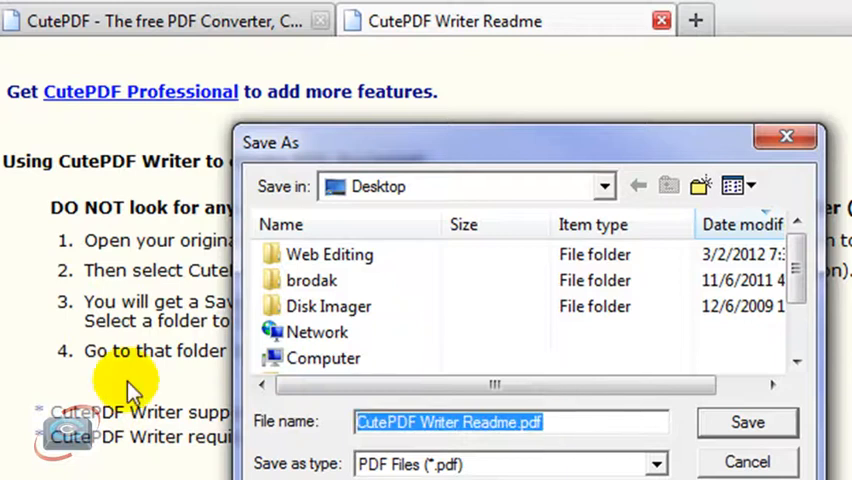
- Save the PDF on the Desktop as 'cutepdf Instructions'
type("cutepdf Instructions")
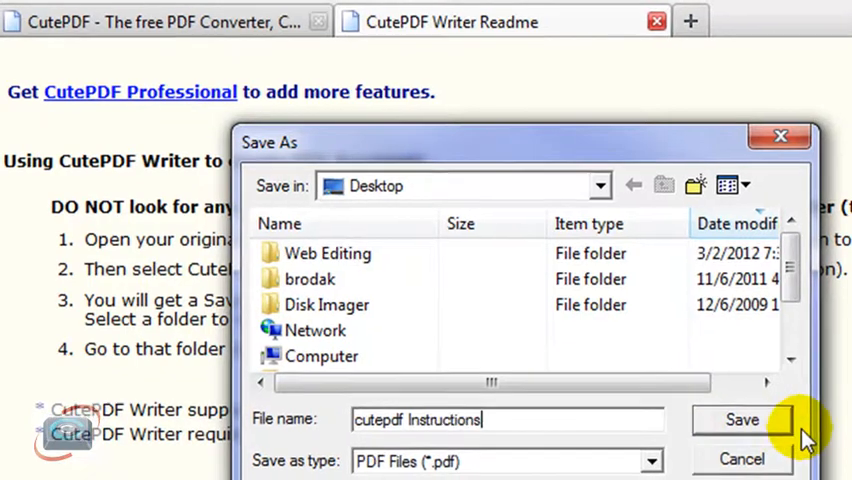
left_click(742, 419)
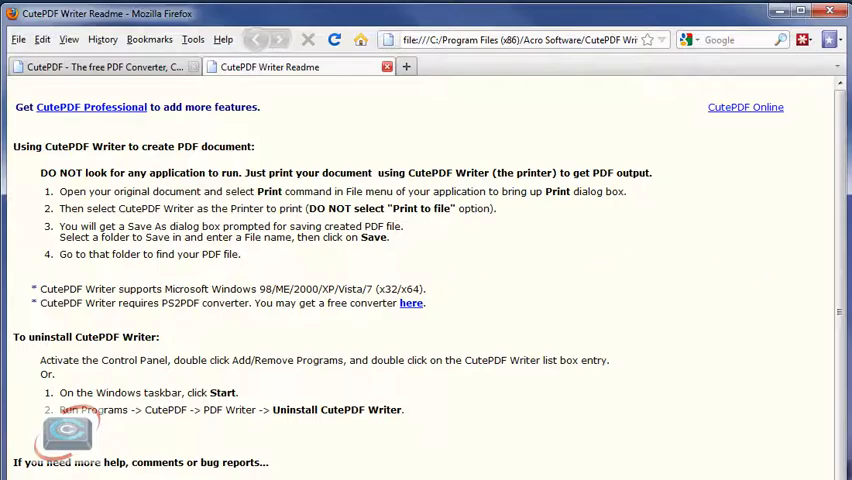
- Show the desktop and open the cutepdf Instructions PDF in Foxit Reader
left_click(830, 11)
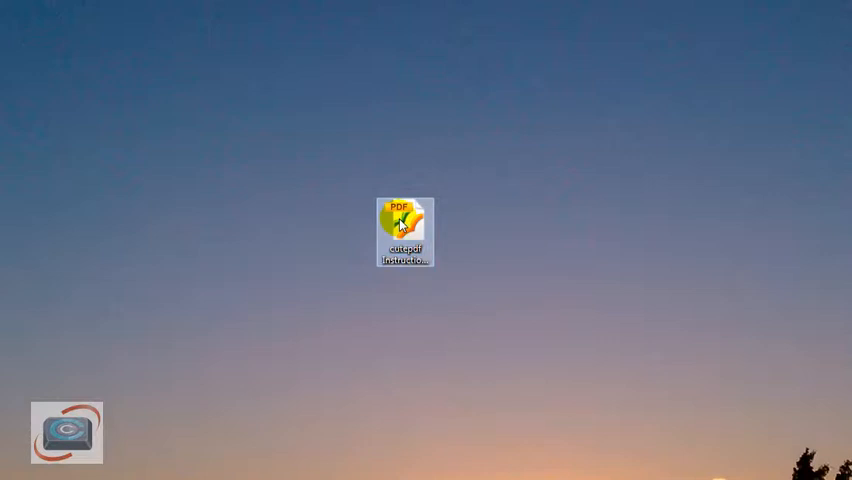
double_click(405, 225)
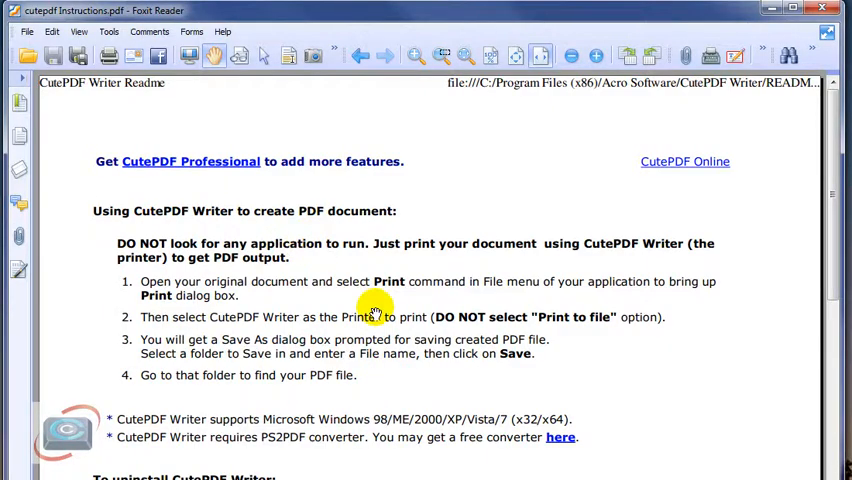